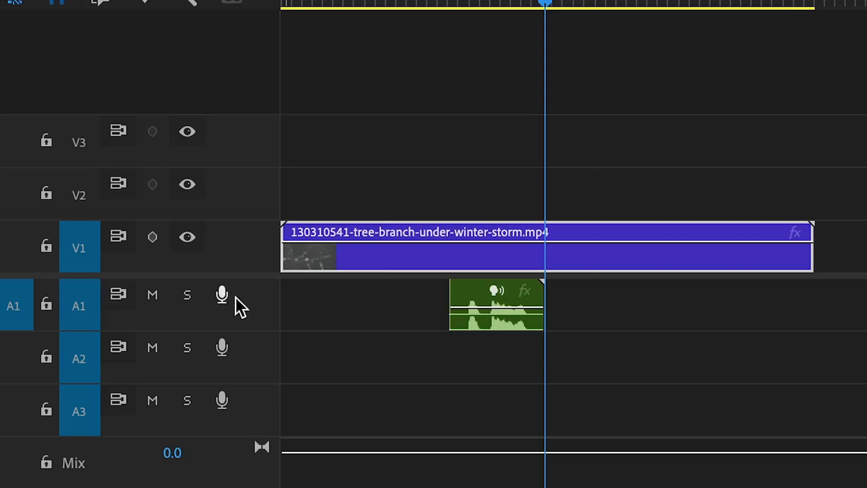
- Search the Effects panel for 'highpass' to reveal the Highpass filter under Filter and EQ
left_click(494, 307)
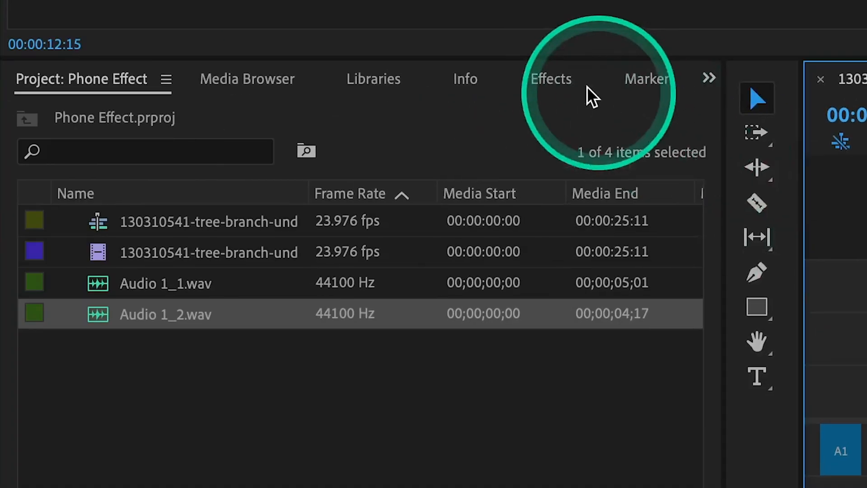
left_click(550, 79)
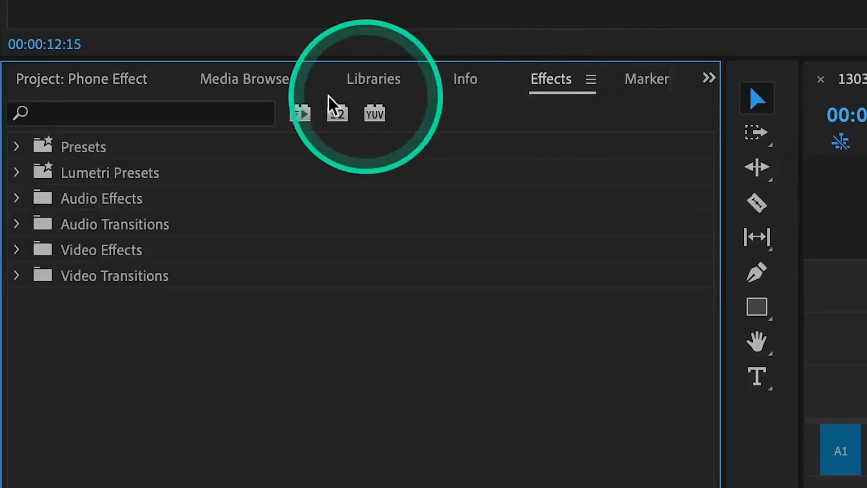
type("highpass")
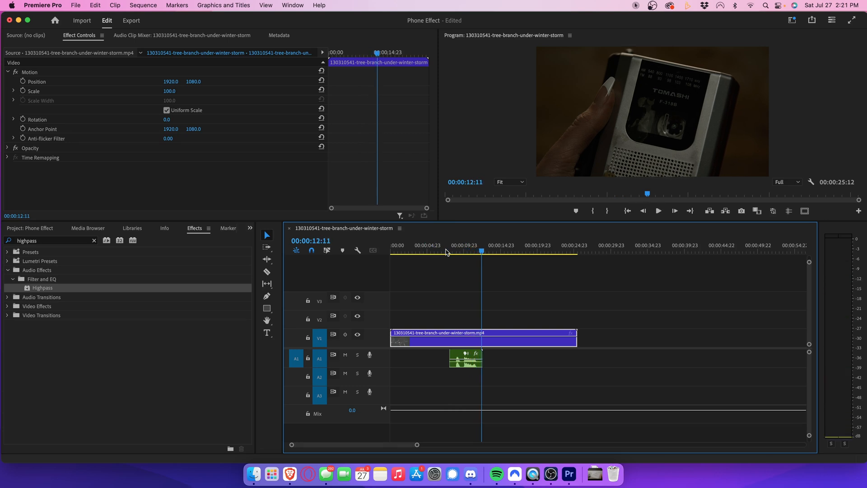
- Drag Highpass onto the A1 audio clip (cutoff 568 Hz) and play it back from the clip's start
left_click(446, 252)
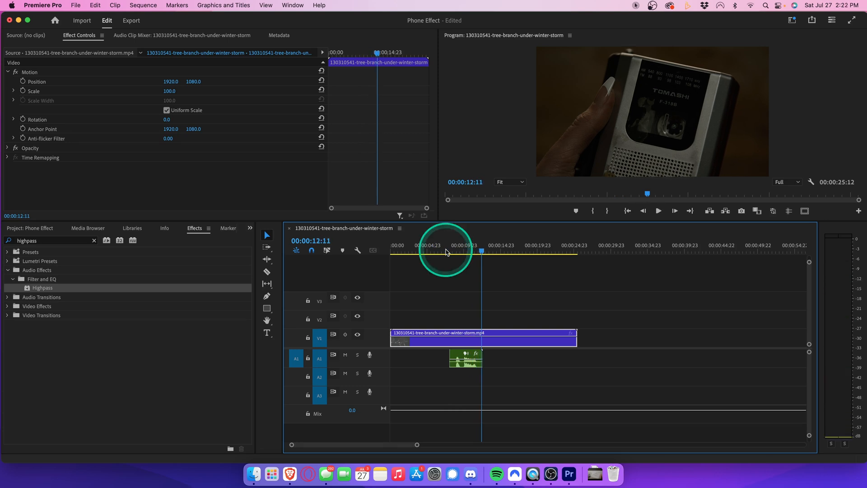
left_click(462, 359)
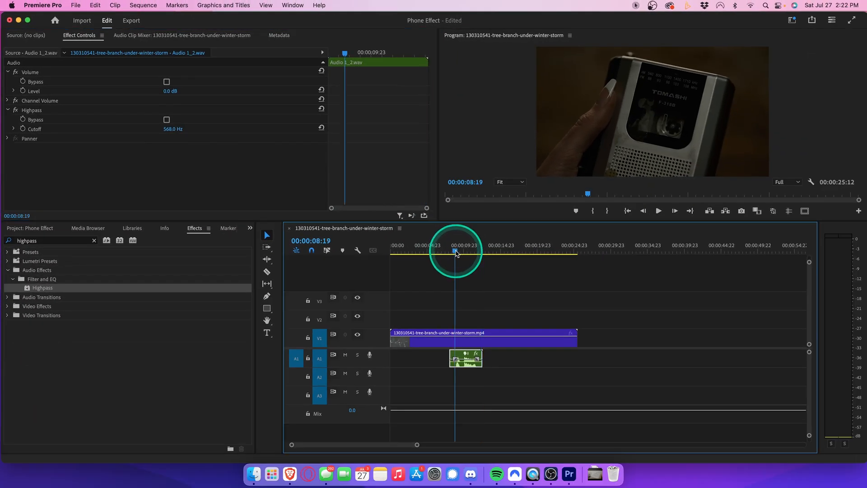
left_click(657, 210)
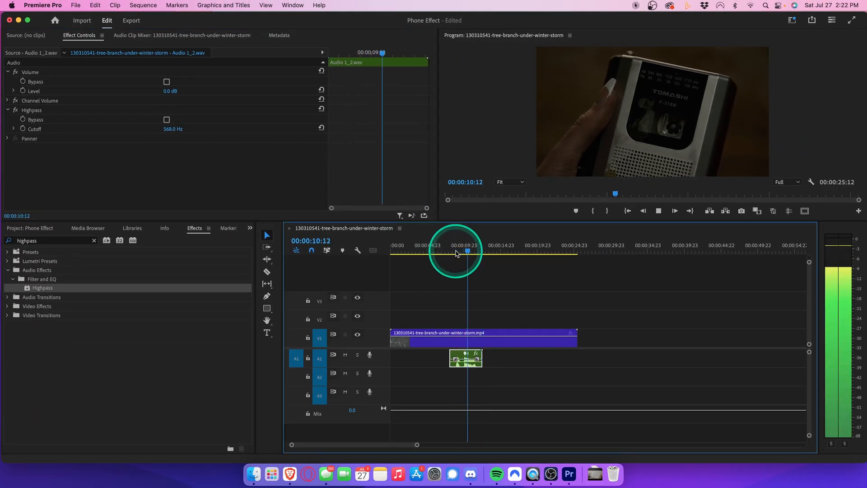
left_click(467, 252)
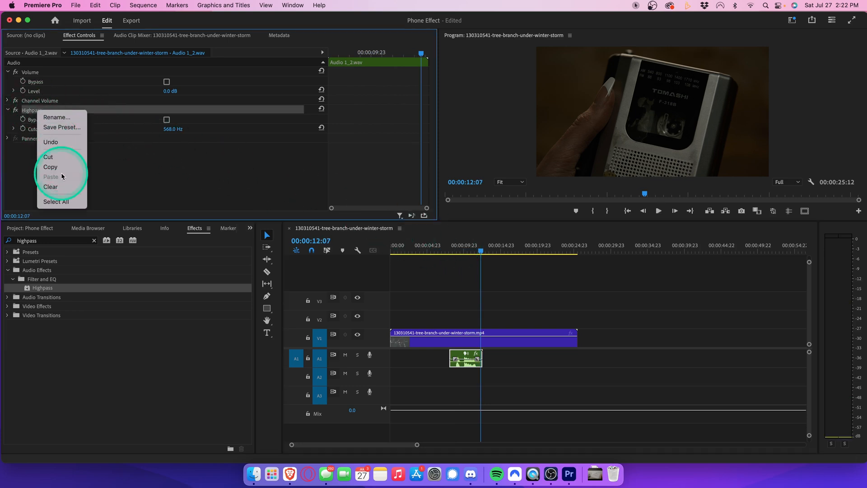
- Clear Highpass from Effect Controls, search 'lowpass' to reveal the Lowpass filter, and replay the clip
left_click(51, 186)
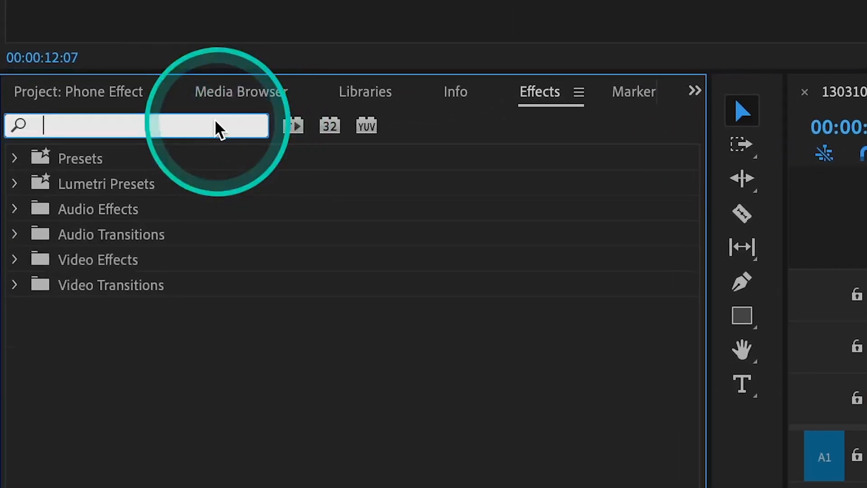
type("lowpass")
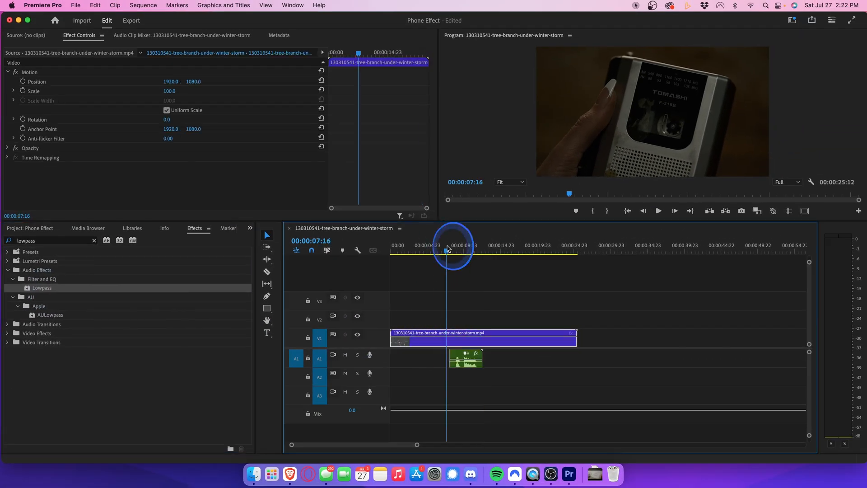
left_click(658, 210)
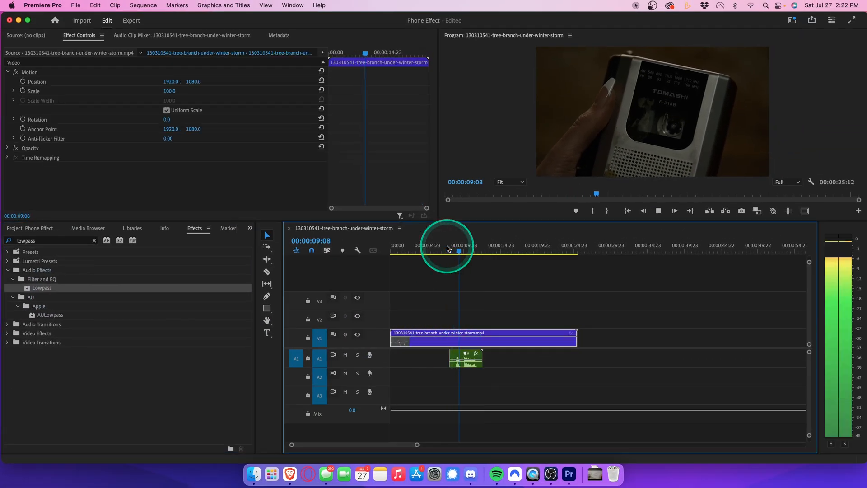
left_click(472, 250)
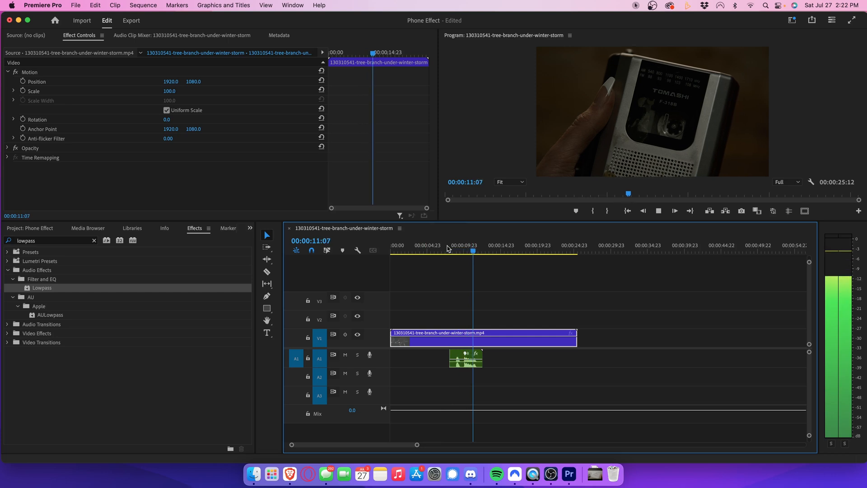